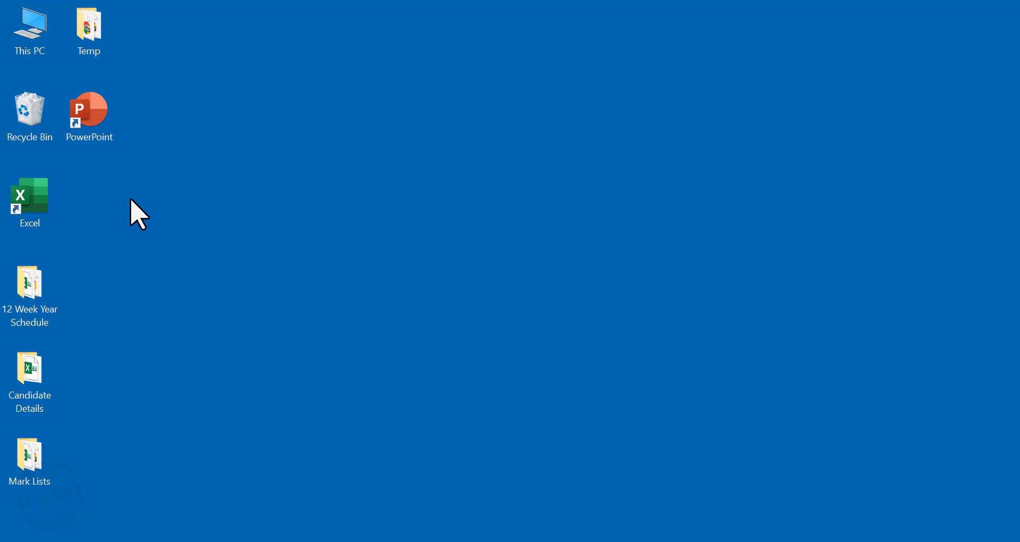
Launch PowerPoint, create a Blank Presentation and close the Designer pane.
{"action": "double_click", "coordinate": [89, 110]}
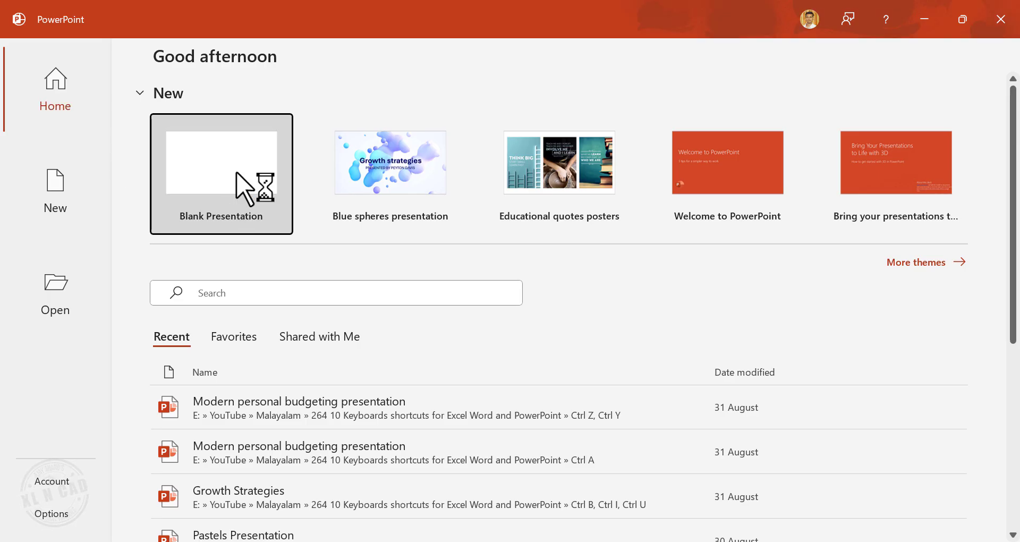
{"action": "left_click", "coordinate": [220, 174]}
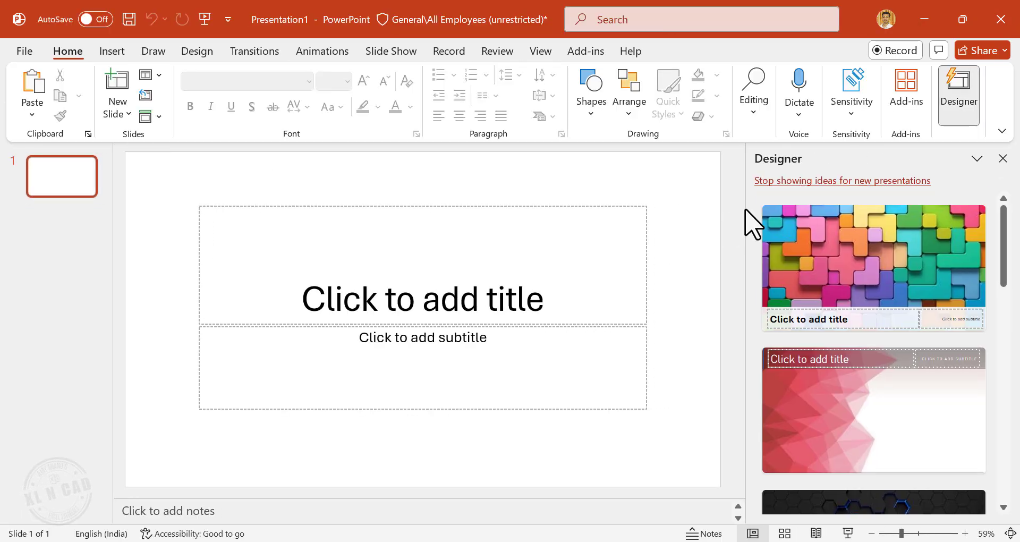
{"action": "left_click", "coordinate": [1002, 159]}
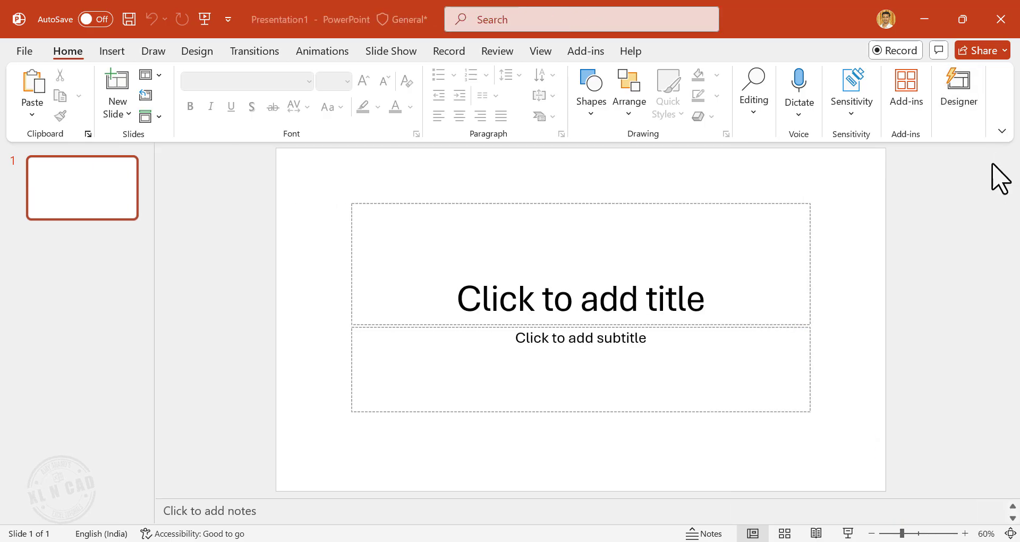
{"action": "left_click", "coordinate": [118, 108]}
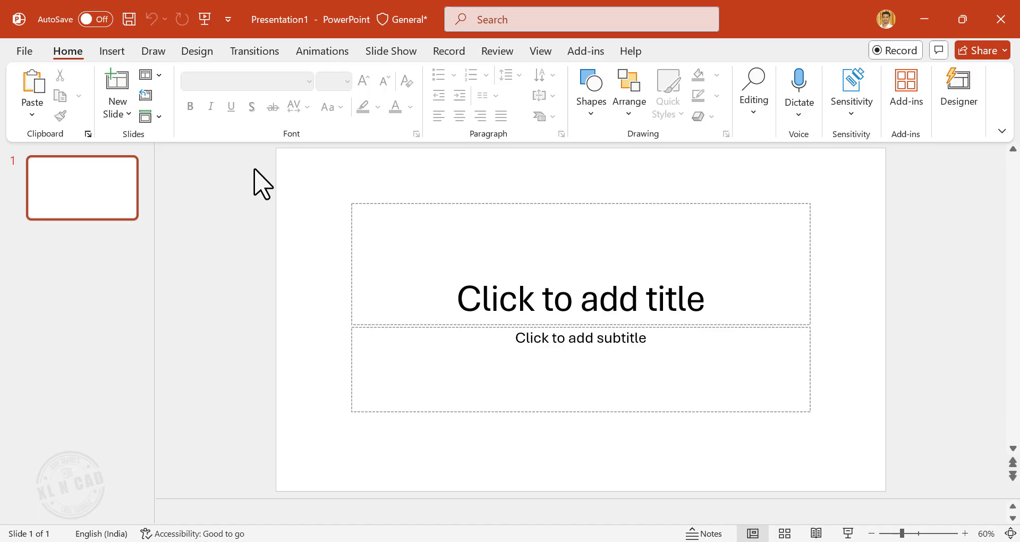
Add a new content slide with CEO as the top bullet and an indented level below.
{"action": "left_click", "coordinate": [117, 91]}
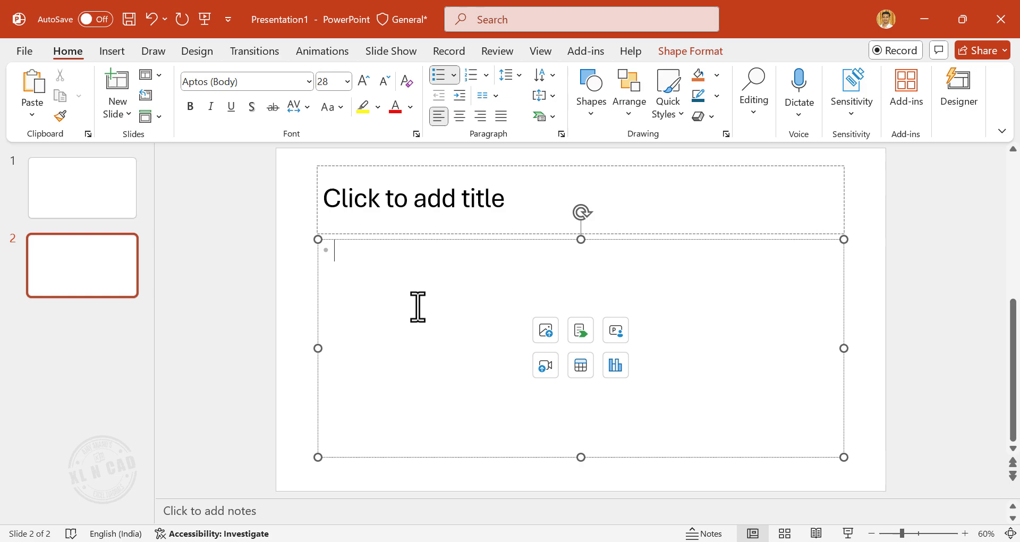
{"action": "type", "text": "CEO"}
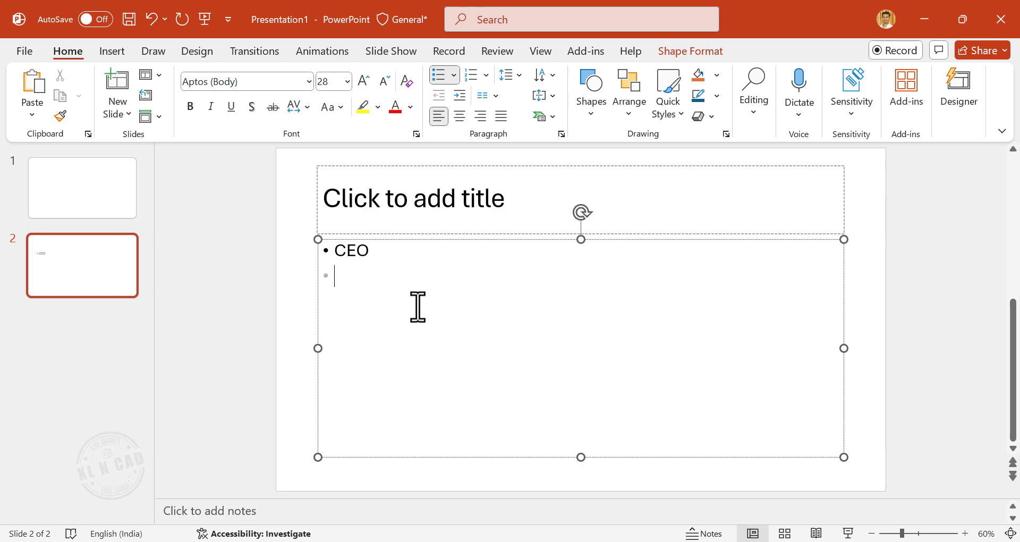
{"action": "mouse_move", "coordinate": [445, 286]}
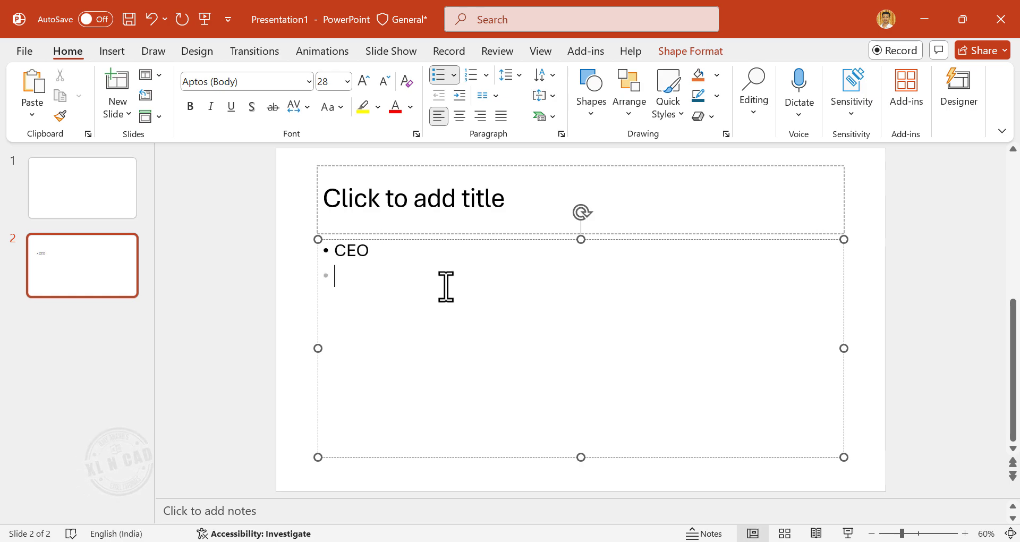
{"action": "mouse_move", "coordinate": [364, 254]}
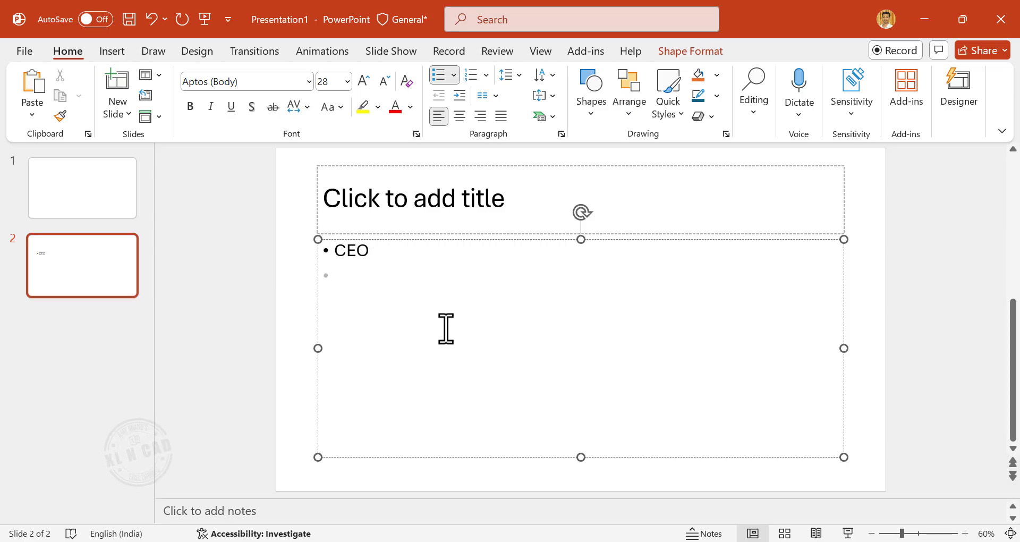
{"action": "key", "text": "Tab"}
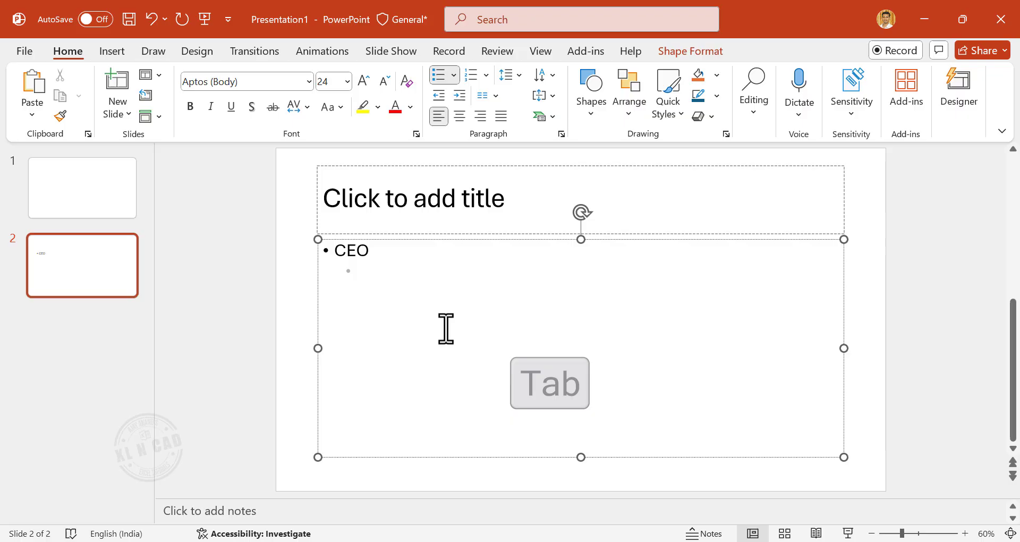
Enter the indented bullets Director (Highways), Director (Transportation) and Director (Water).
{"action": "type", "text": "Directo"}
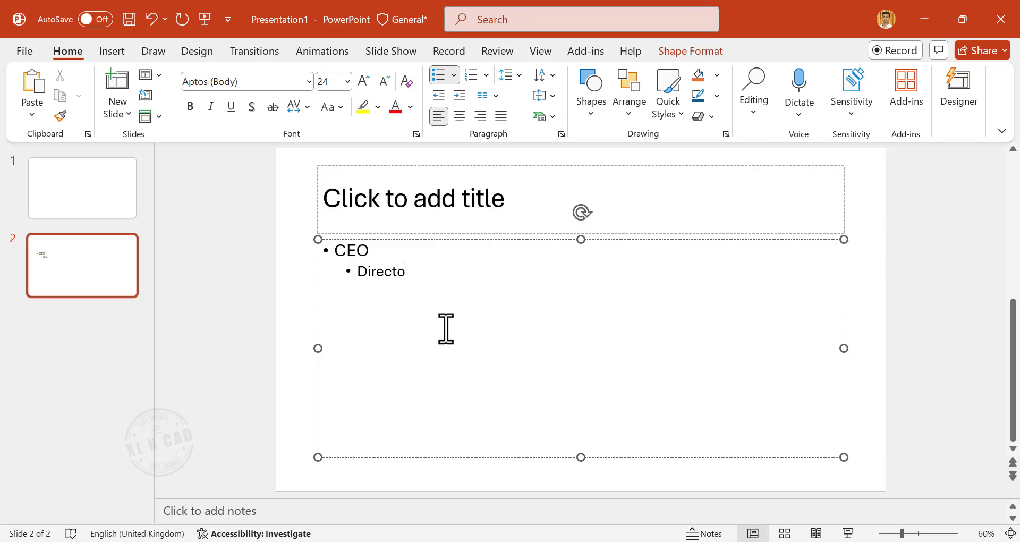
{"action": "type", "text": "r (Highways)"}
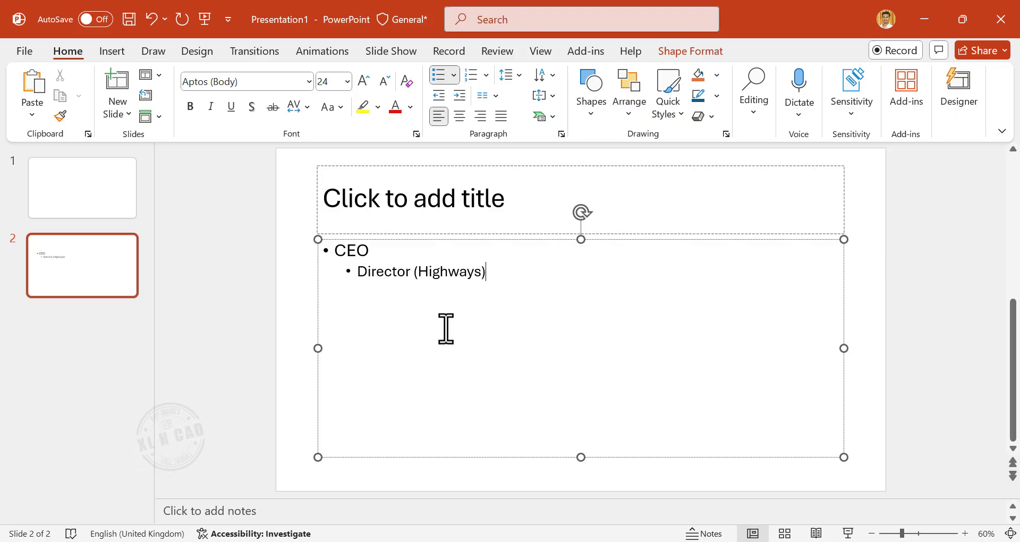
{"action": "key", "text": "enter"}
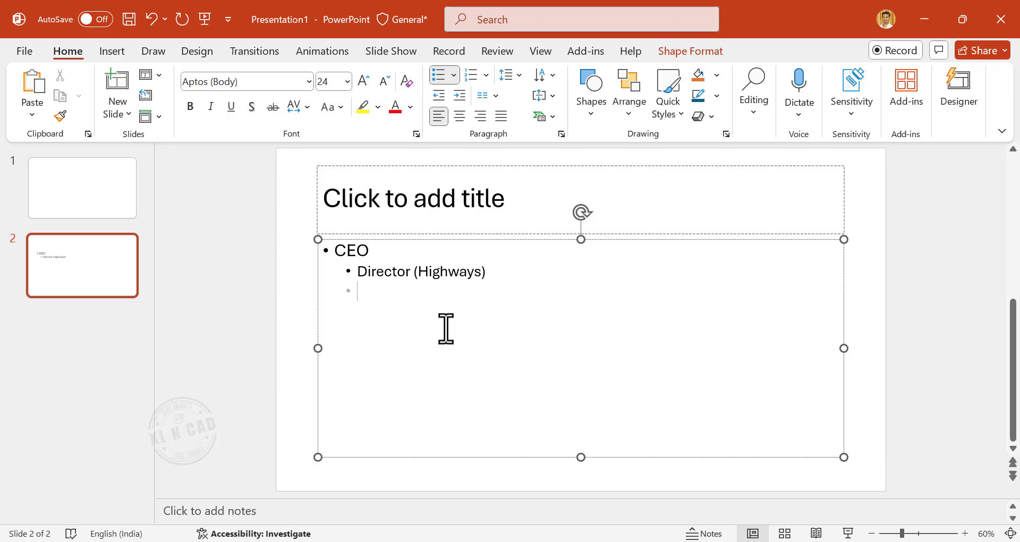
{"action": "type", "text": "Director"}
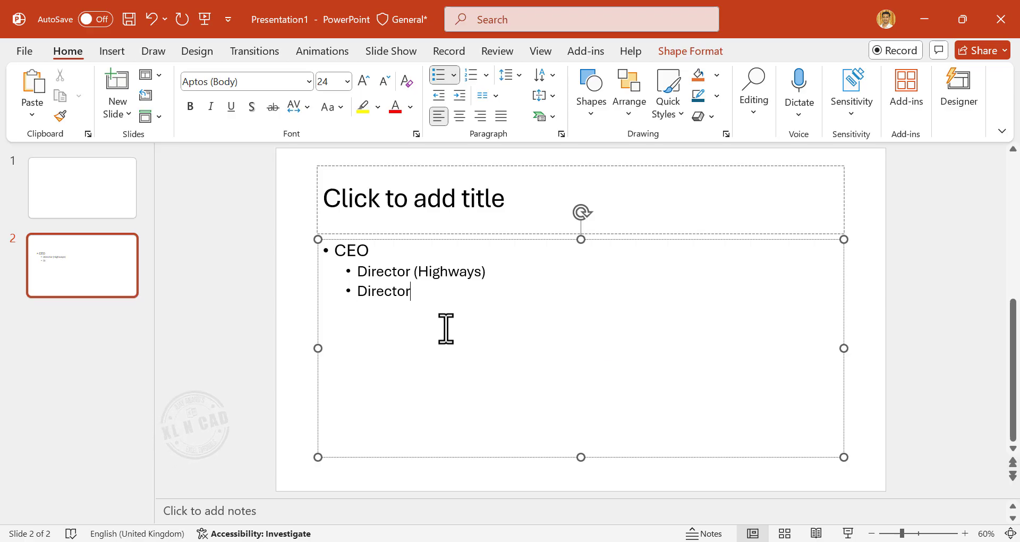
{"action": "type", "text": "(Transportation)"}
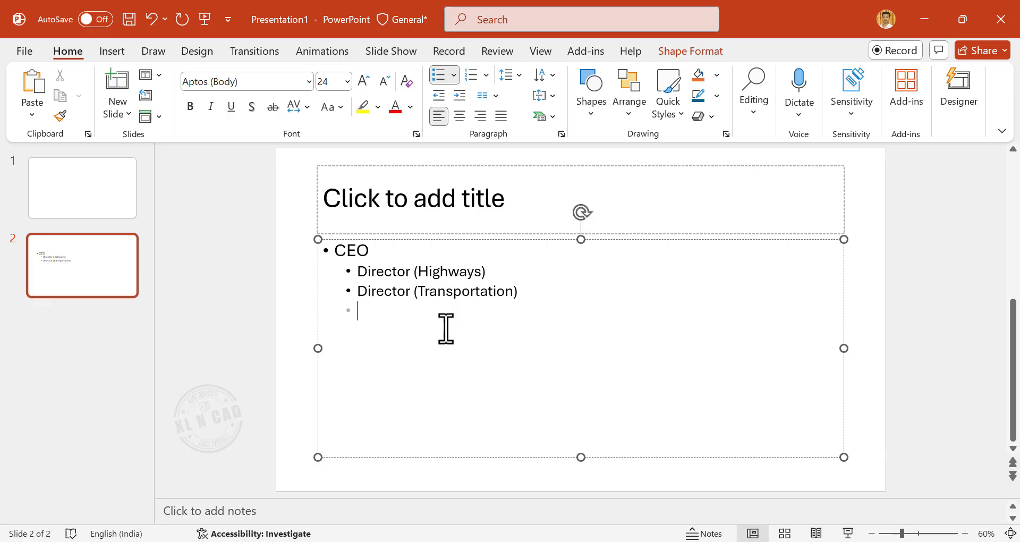
{"action": "type", "text": "Dir"}
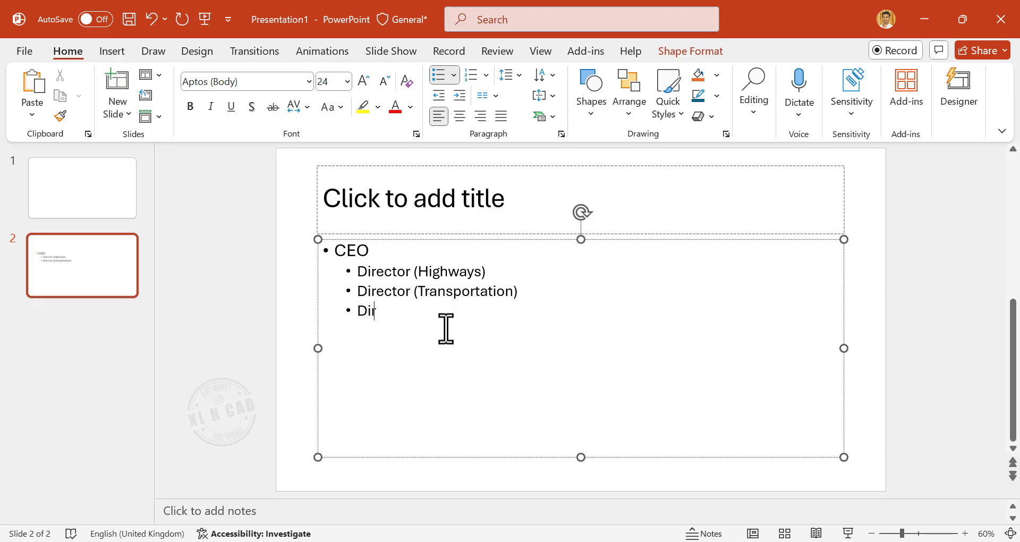
{"action": "type", "text": "rector (Water)"}
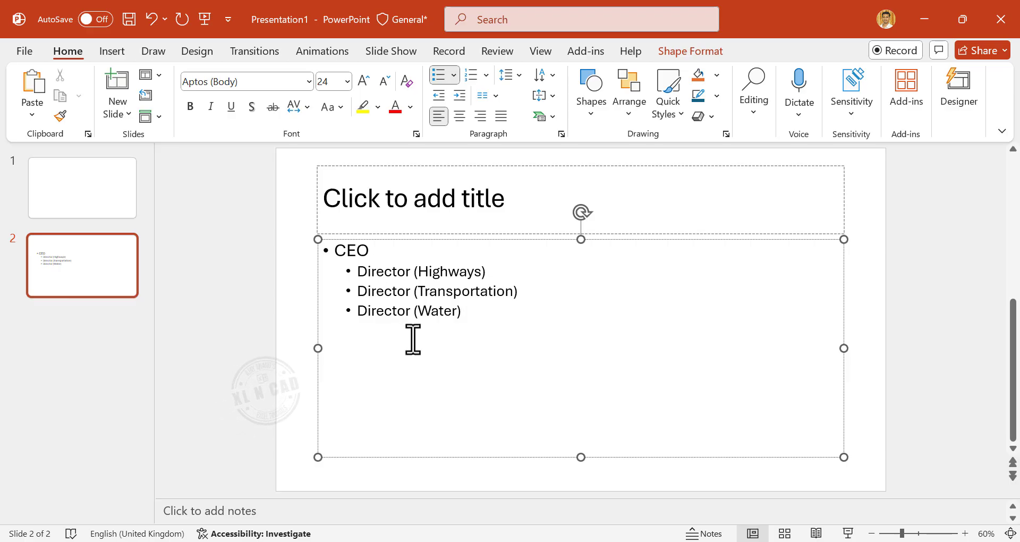
{"action": "mouse_move", "coordinate": [480, 280]}
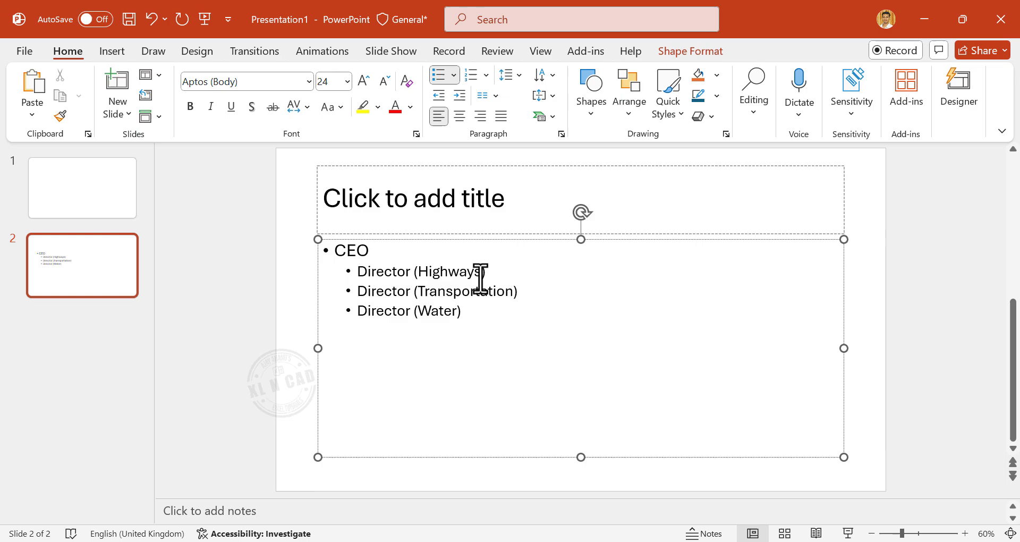
Add indented GM bullets: Roads, Structures, Urban Transport, Traffic Planning, Water Supply, Sewerage System.
{"action": "key", "text": "enter"}
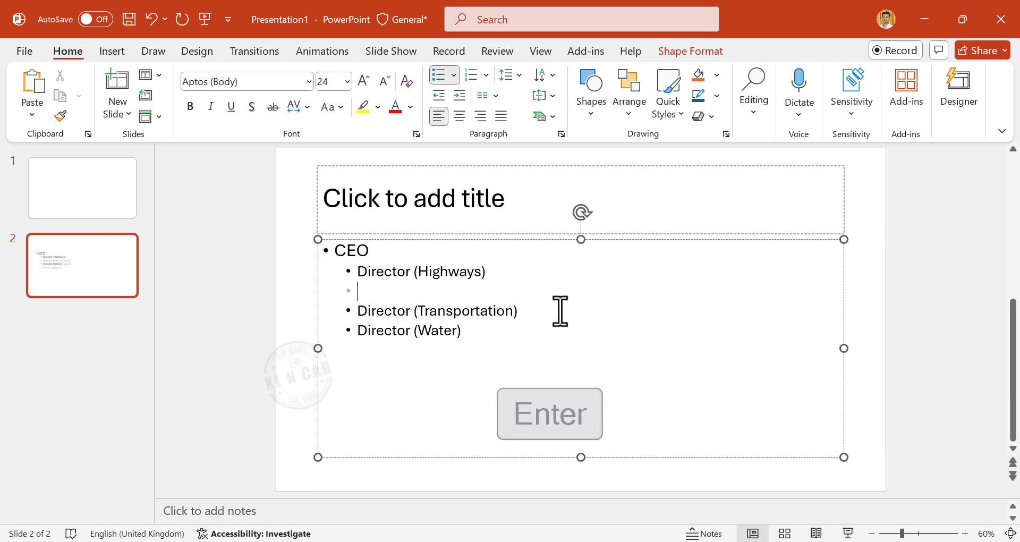
{"action": "key", "text": "tab"}
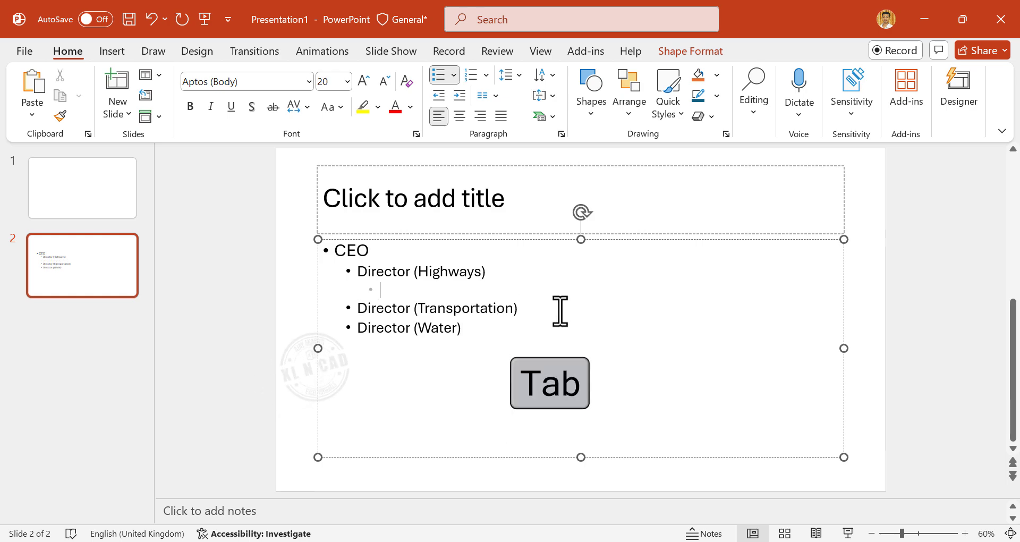
{"action": "type", "text": "GM (Roads"}
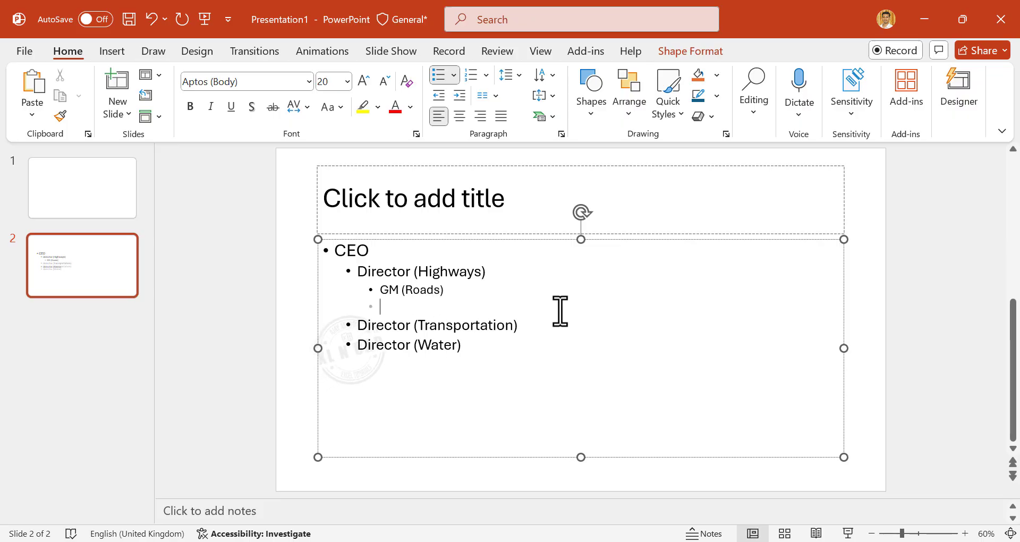
{"action": "type", "text": "GM"}
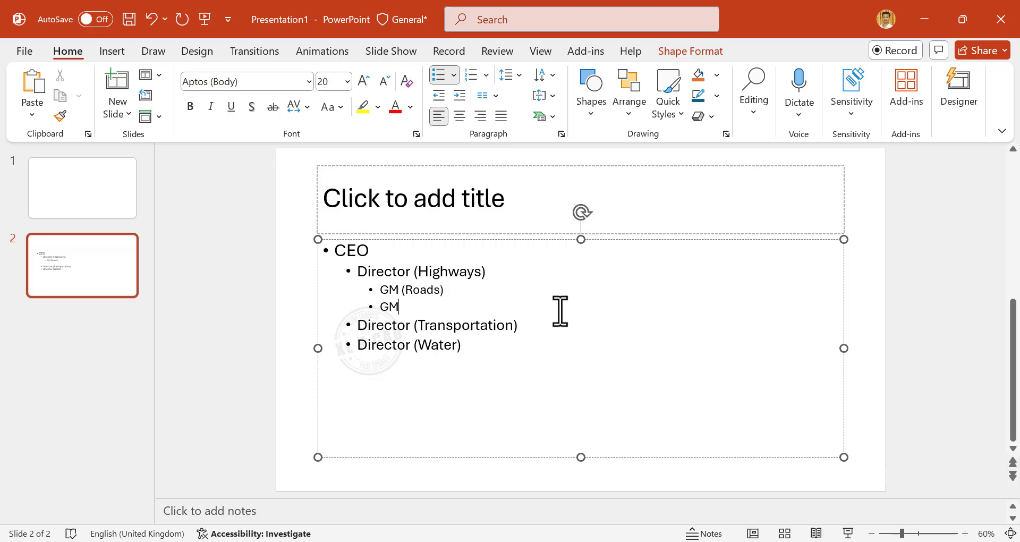
{"action": "type", "text": "(Structures)"}
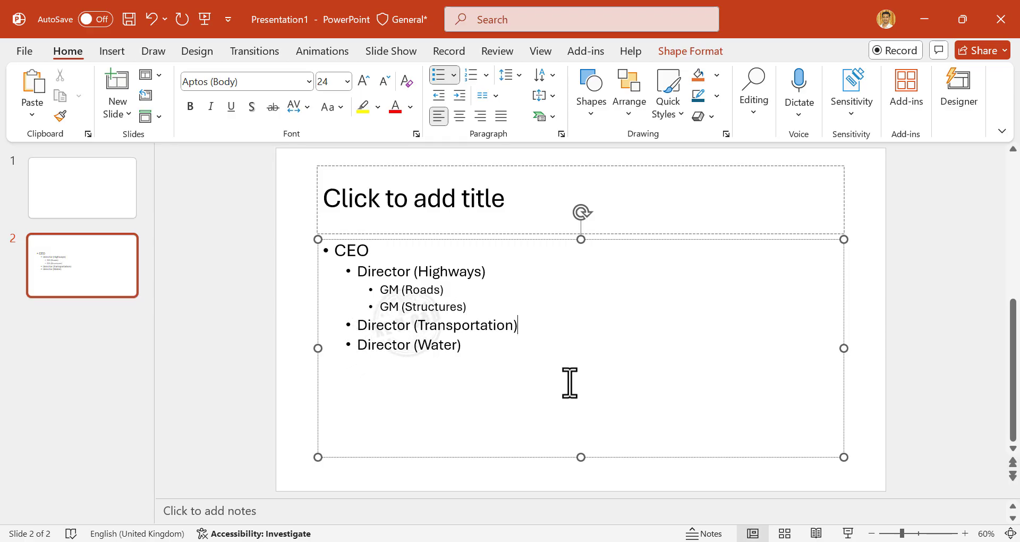
{"action": "type", "text": "GM (Urban Transport"}
{"action": "type", "text": "GM (Traffic Planning"}
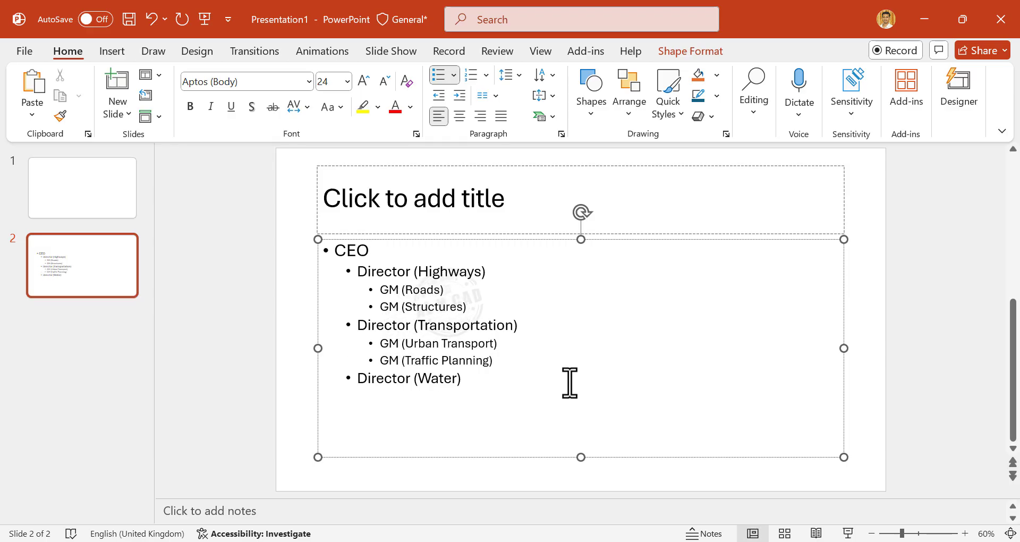
{"action": "type", "text": "GM (Water Supply)"}
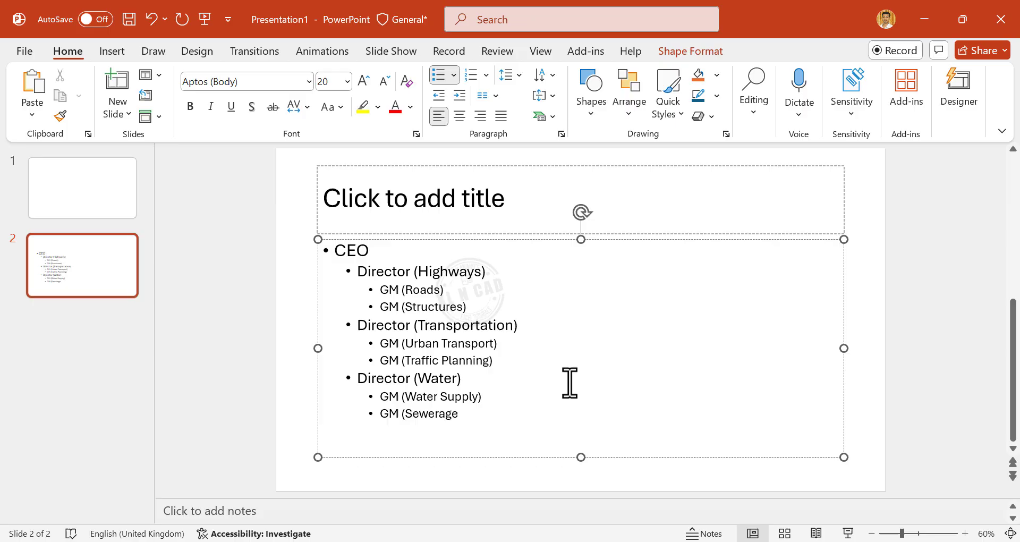
{"action": "type", "text": "System)"}
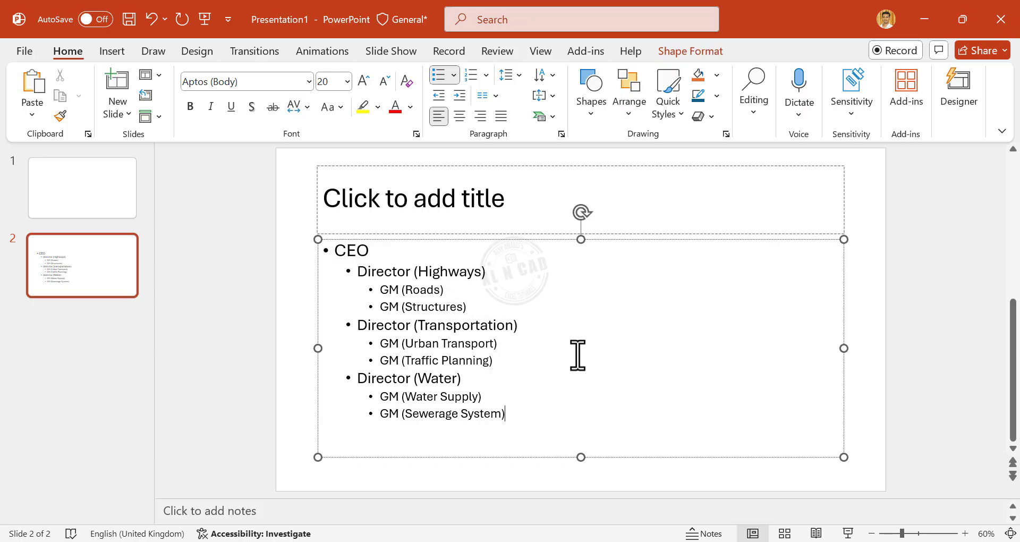
Convert the bulleted text into a SmartArt Organization Chart layout.
{"action": "right_click", "coordinate": [577, 355]}
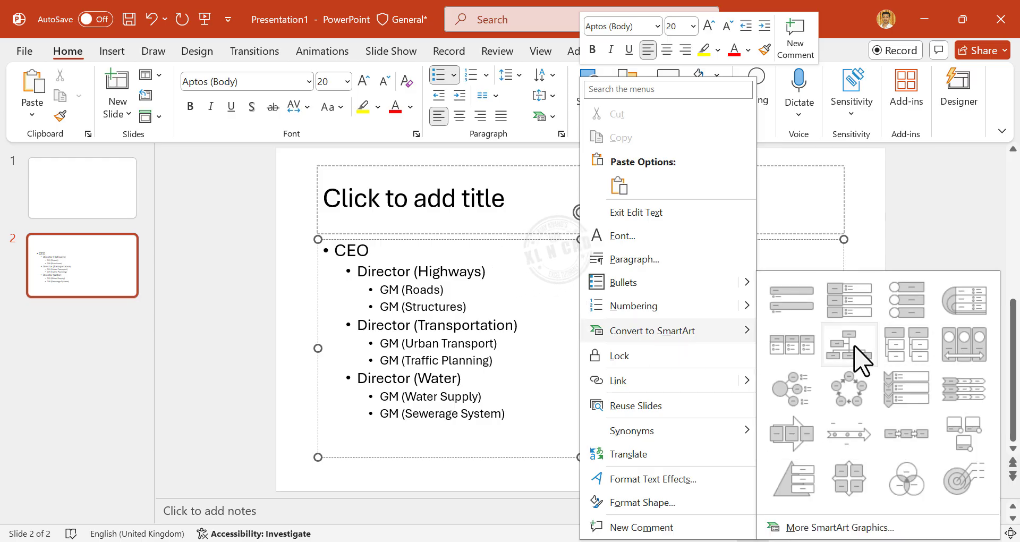
{"action": "left_click", "coordinate": [849, 345]}
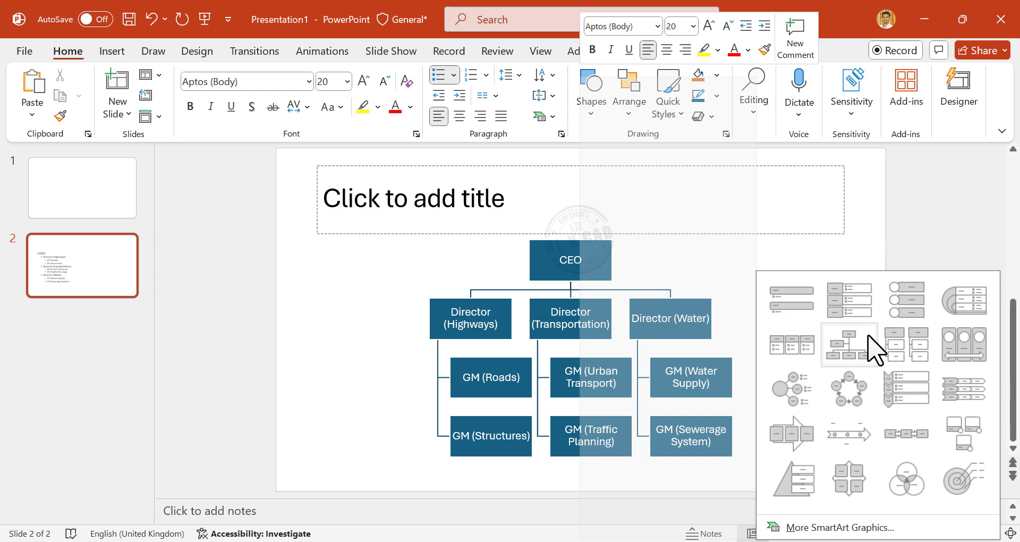
{"action": "left_click", "coordinate": [849, 345]}
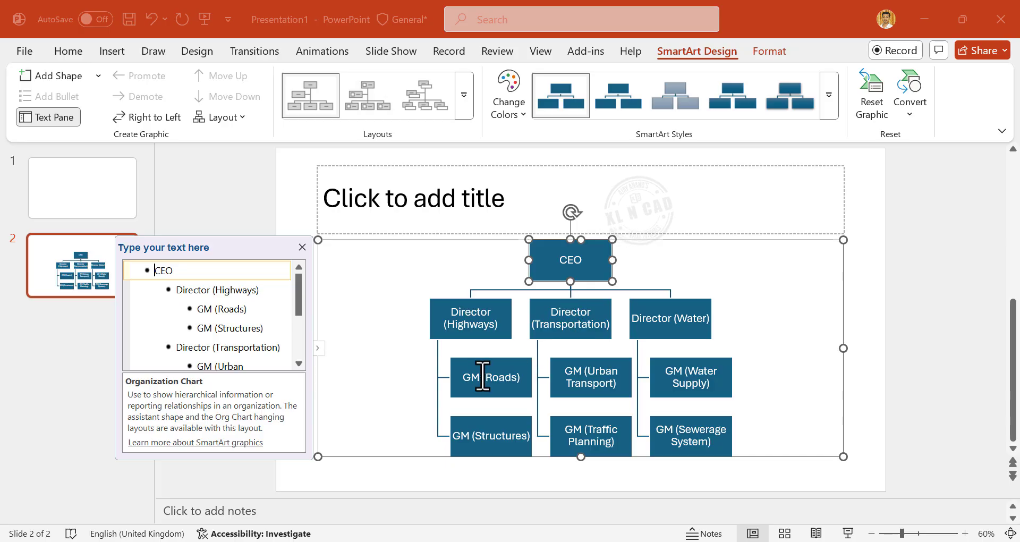
{"action": "mouse_move", "coordinate": [483, 368]}
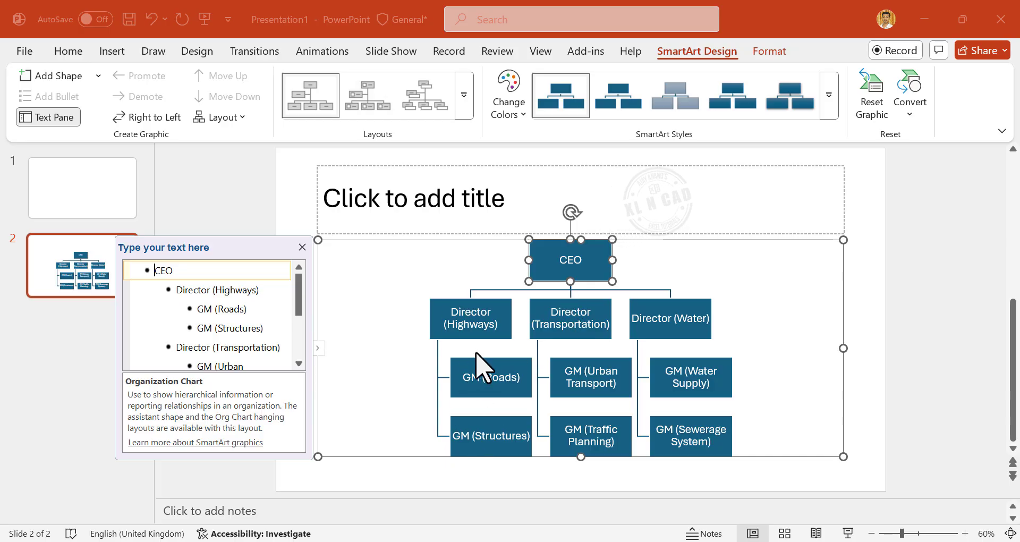
{"action": "mouse_move", "coordinate": [760, 65]}
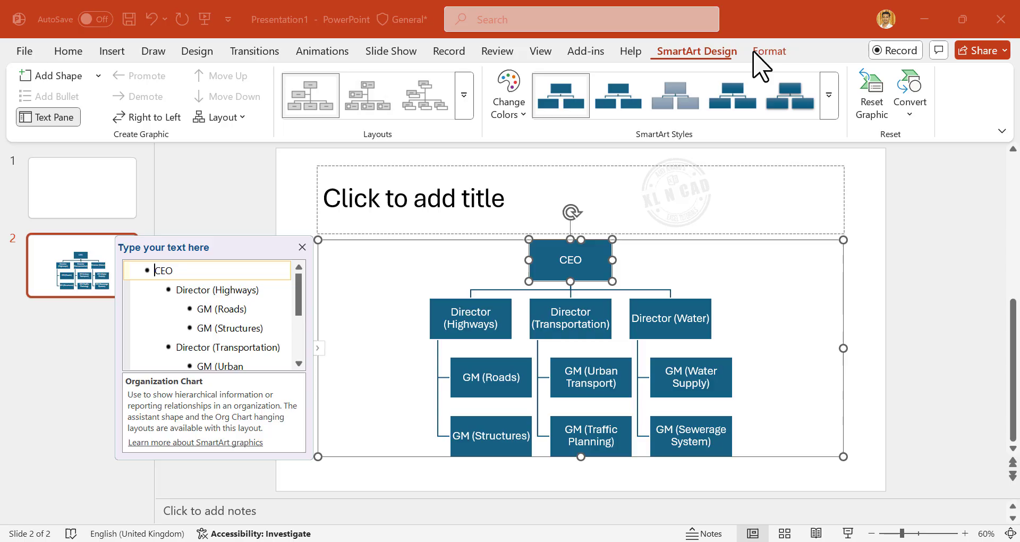
{"action": "mouse_move", "coordinate": [690, 66]}
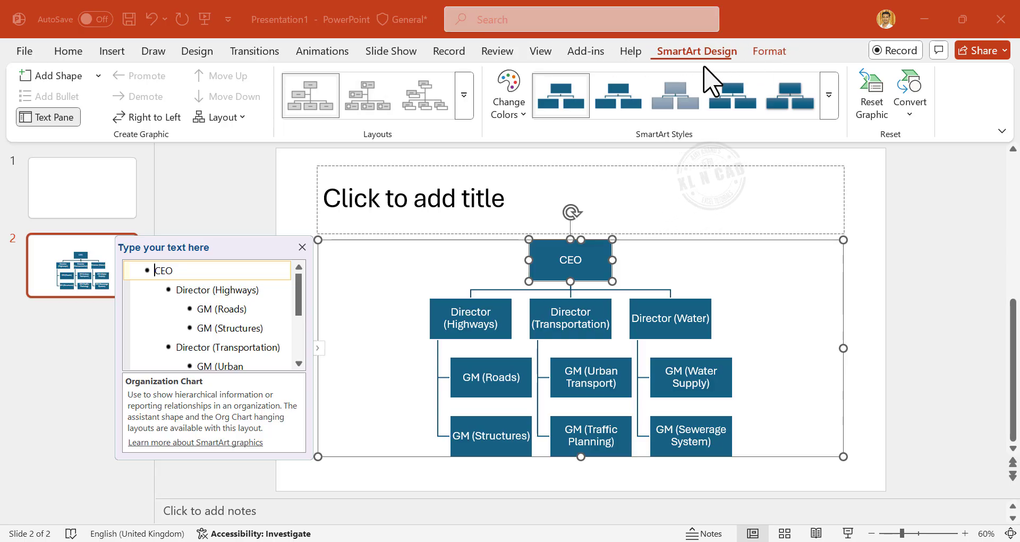
{"action": "mouse_move", "coordinate": [650, 156]}
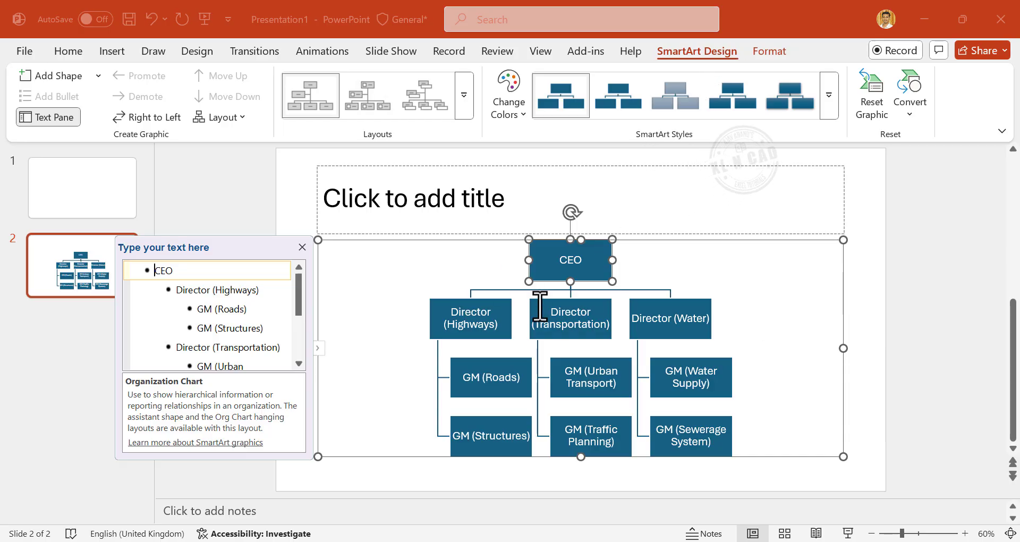
{"action": "mouse_move", "coordinate": [822, 150]}
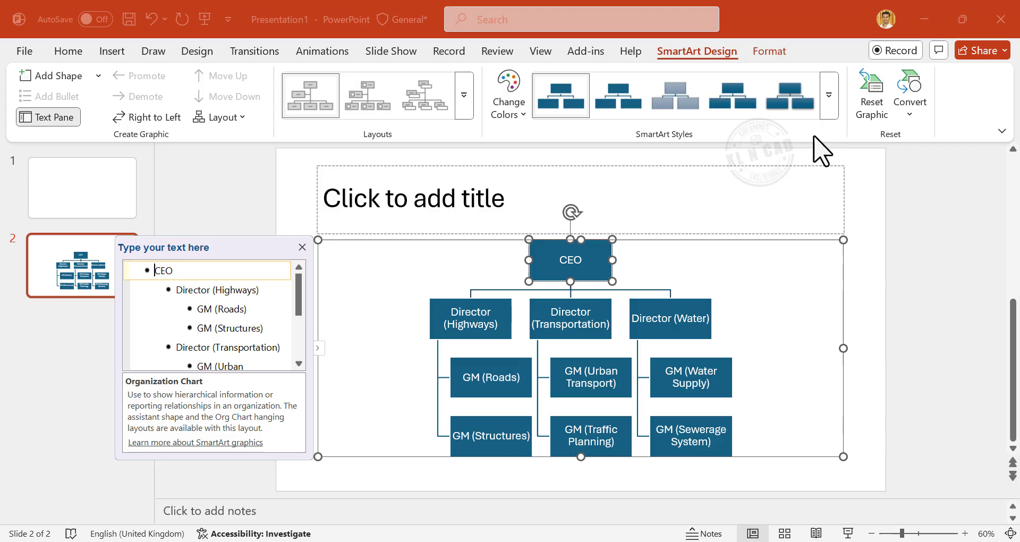
Apply the first Colorful scheme from Change Colors to the org chart.
{"action": "left_click", "coordinate": [828, 95]}
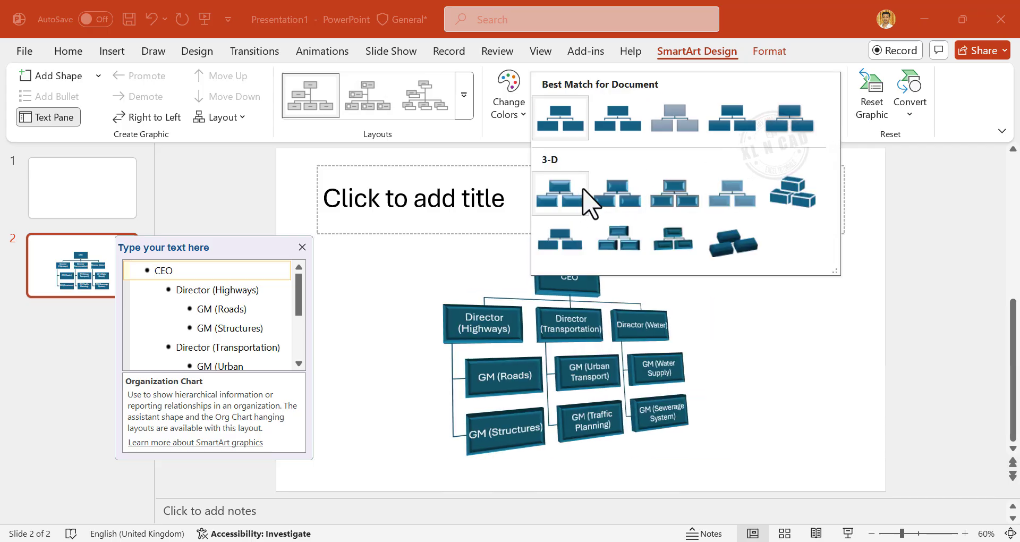
{"action": "left_click", "coordinate": [675, 236]}
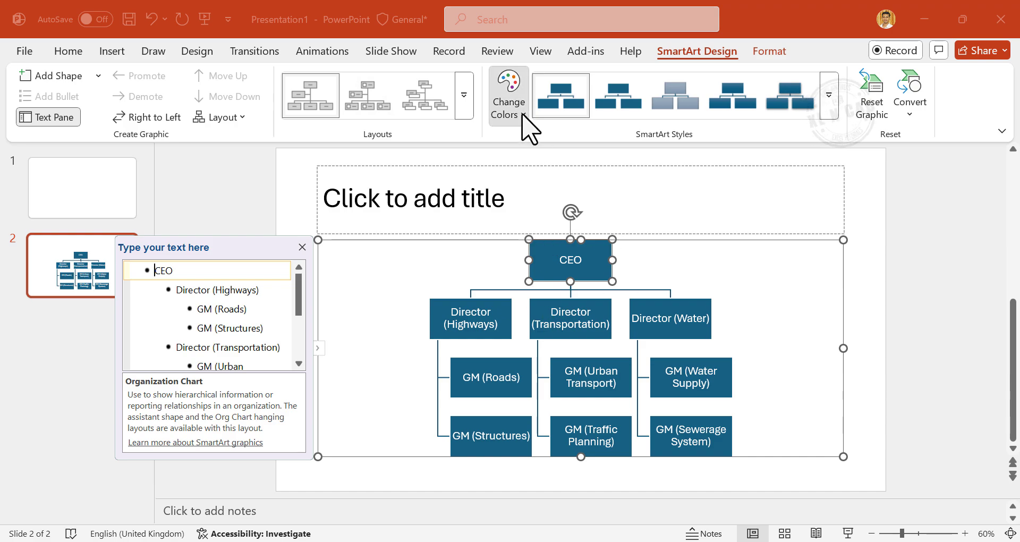
{"action": "left_click", "coordinate": [508, 95]}
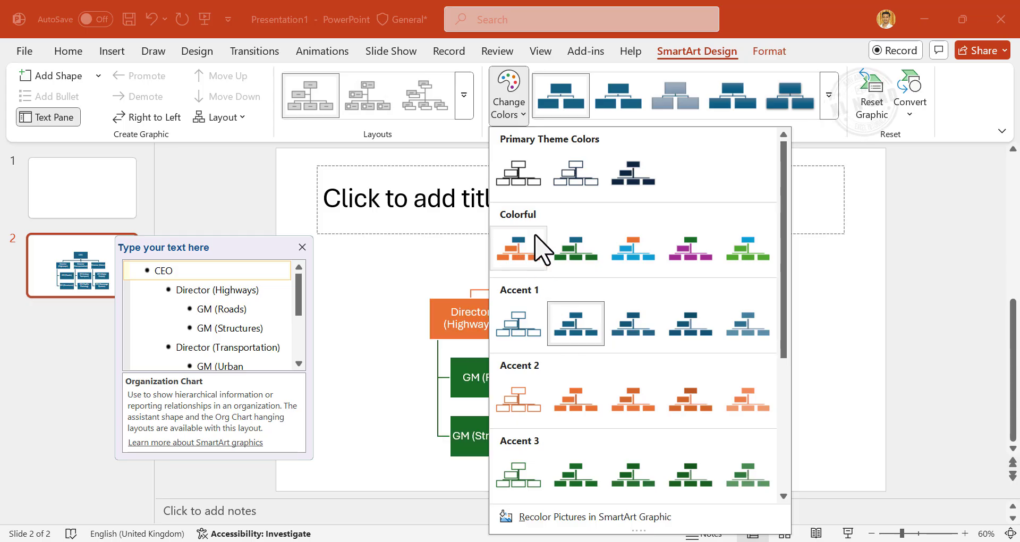
{"action": "left_click", "coordinate": [519, 246]}
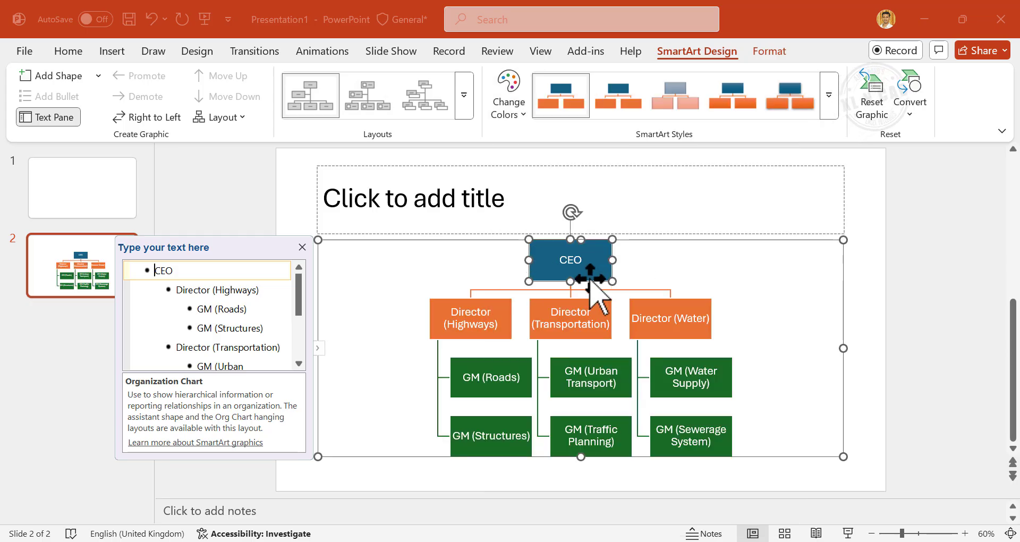
{"action": "mouse_move", "coordinate": [631, 443]}
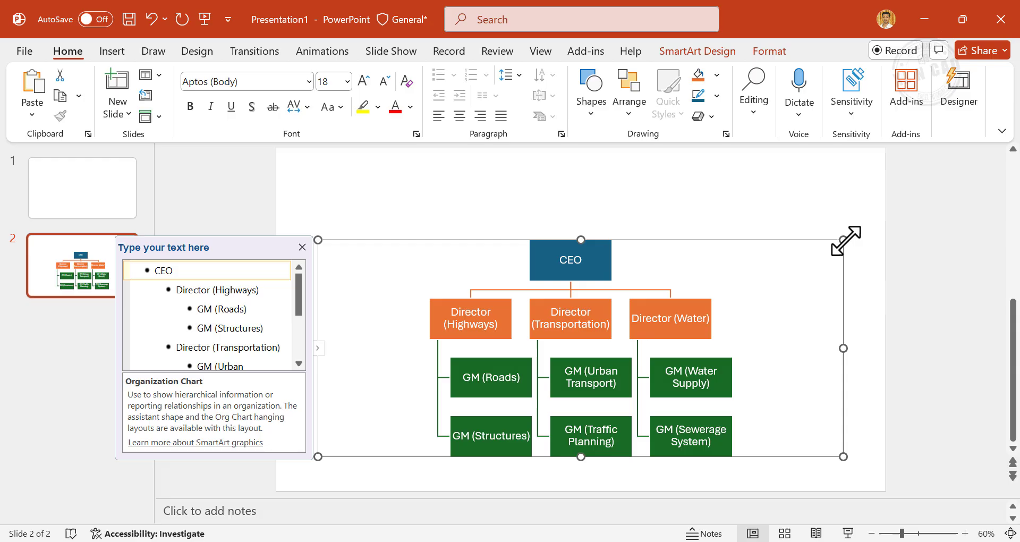
{"action": "mouse_move", "coordinate": [854, 260]}
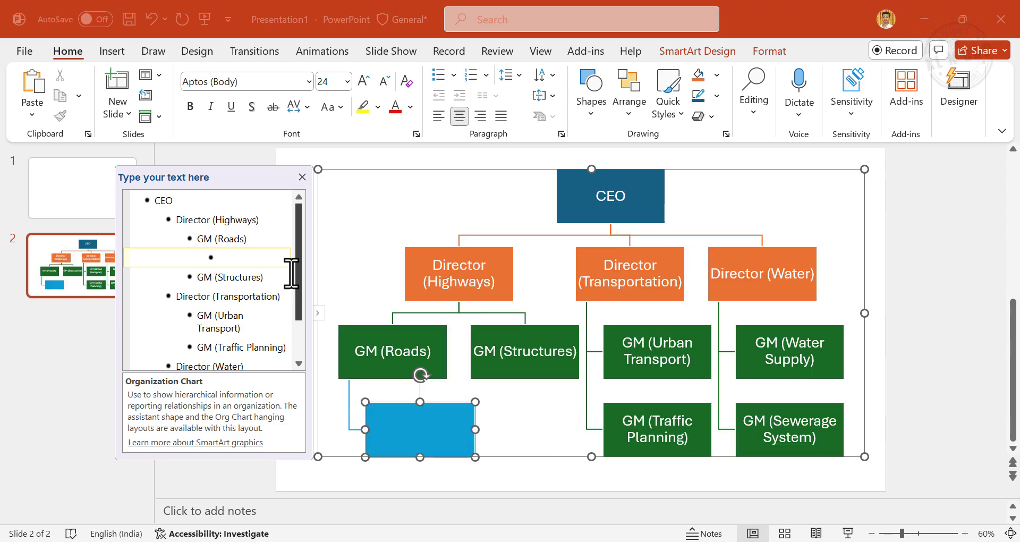
Add Snr. Engineer under GM (Roads) and Jr. Engineer beneath it.
{"action": "type", "text": "Snr. Engineer"}
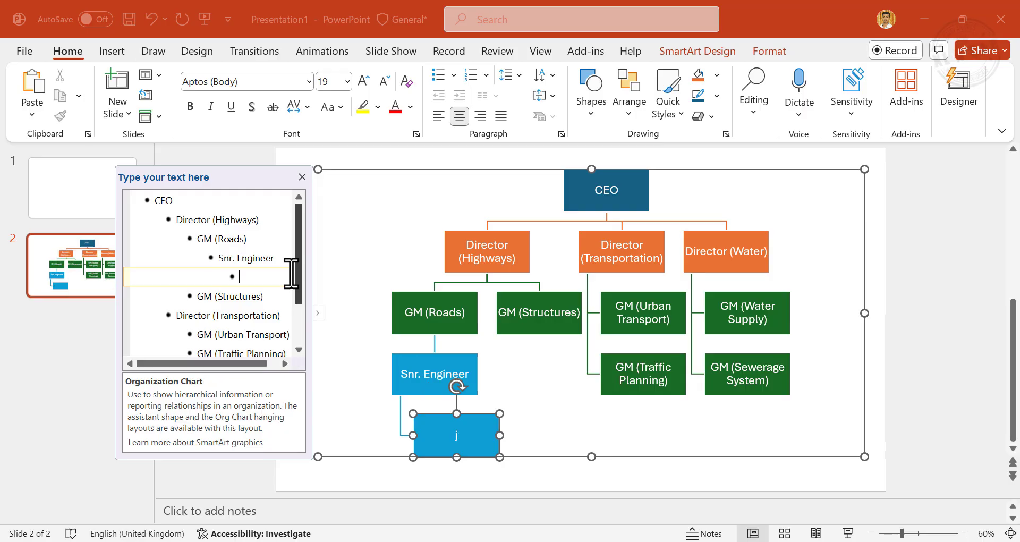
{"action": "type", "text": "Jr. Engineer"}
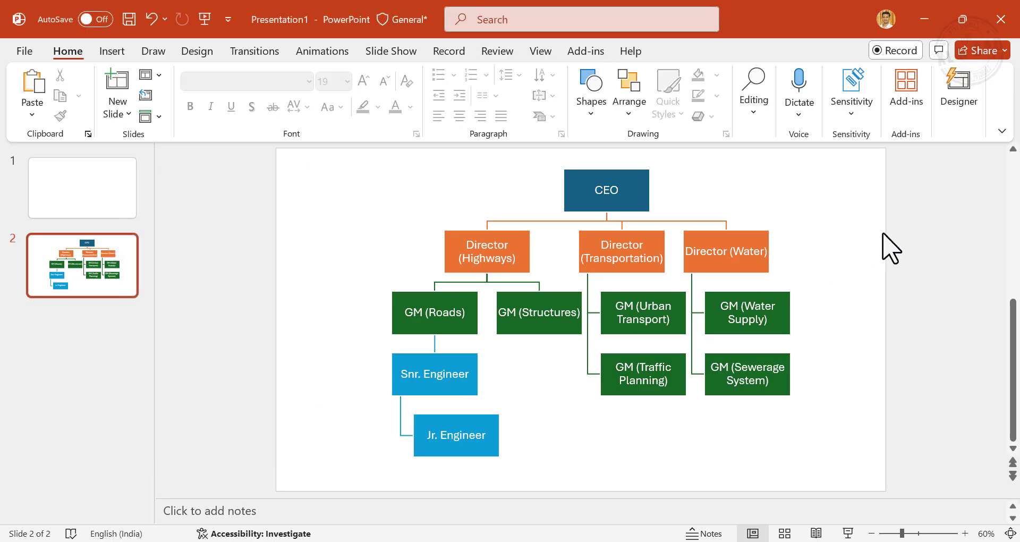
{"action": "mouse_move", "coordinate": [857, 534]}
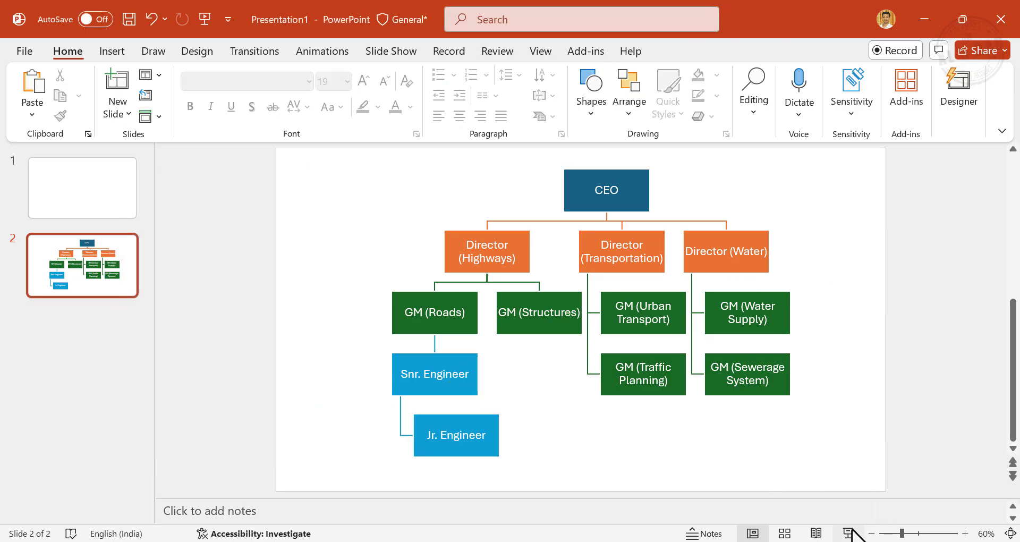